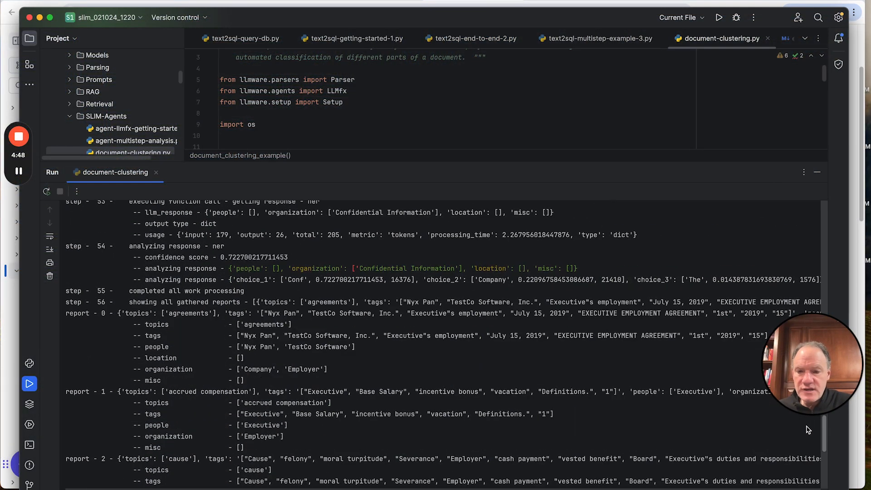
# Scroll the run output down to the 'showing all gathered reports' section.
pyautogui.scroll(-3)
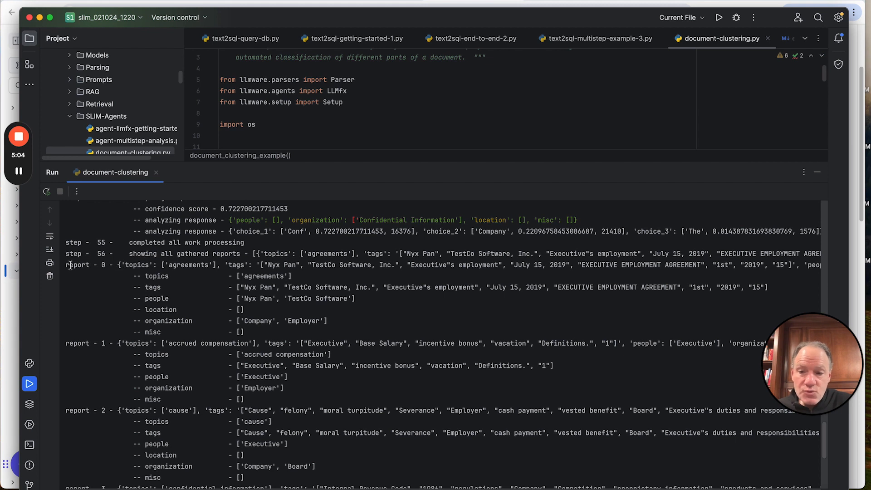
# Select report 1 on accrued compensation, tagging Executive, Base Salary and Employer.
pyautogui.moveTo(67, 265); pyautogui.dragTo(240, 309)
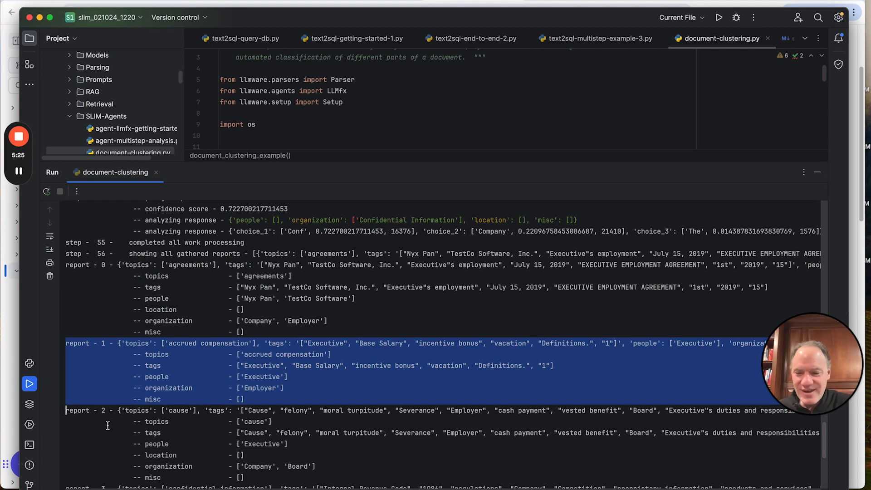
# Scroll past report 2 on cause to report 3 on confidential information.
pyautogui.scroll(-3)
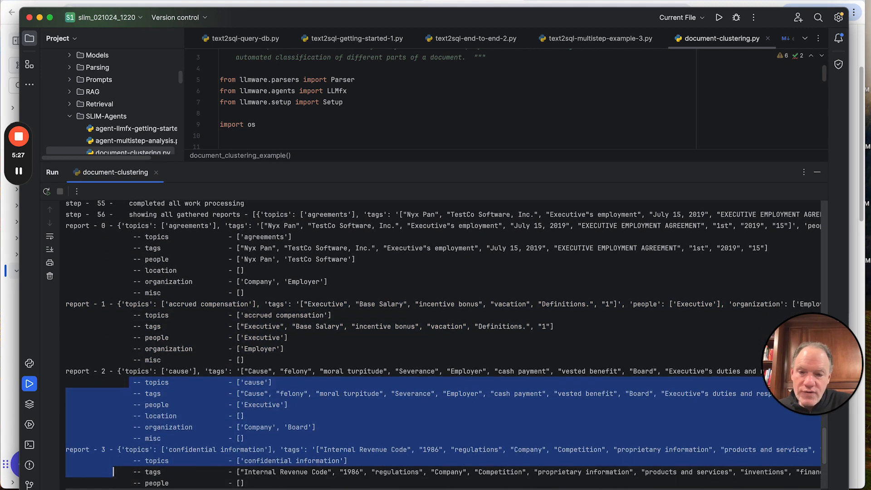
pyautogui.scroll(-3)
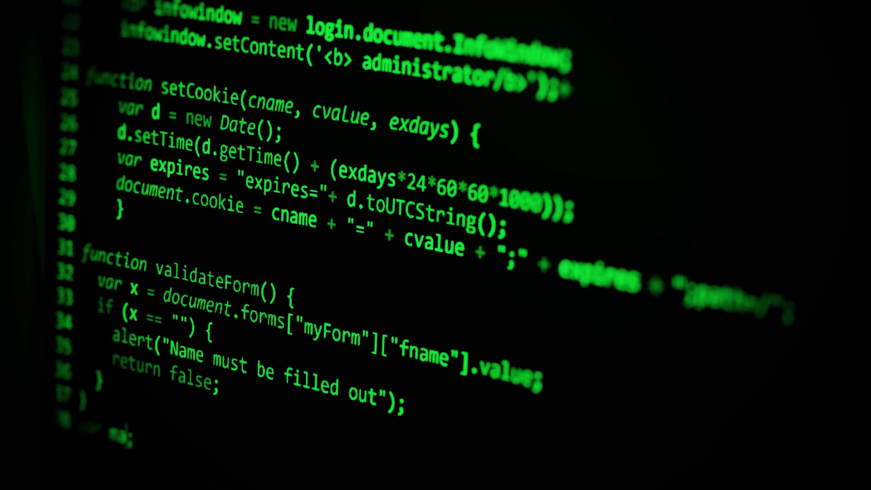
pyautogui.scroll(-3)
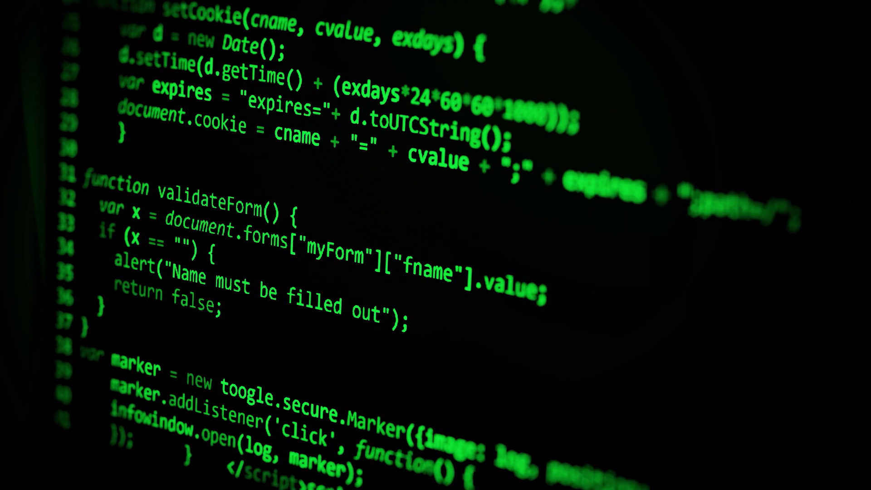